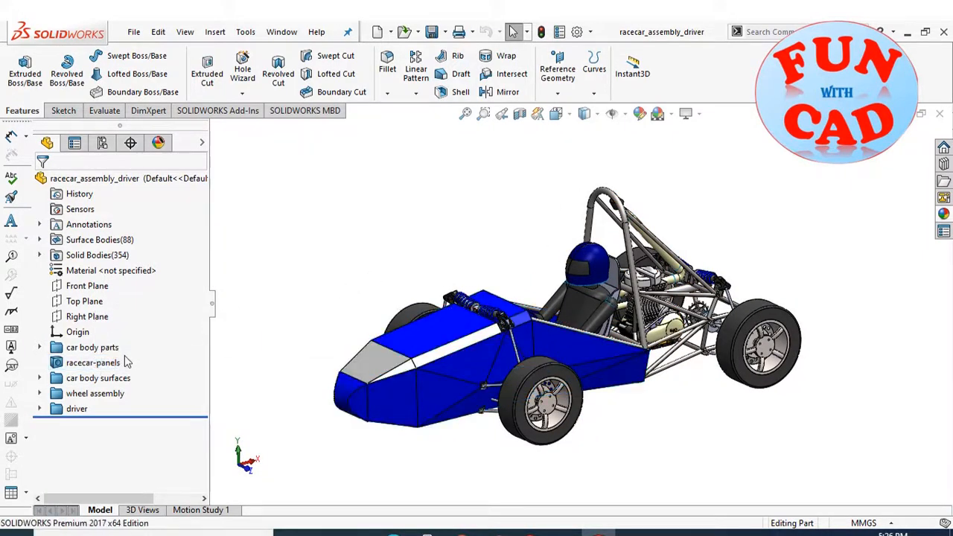
Unsuppress the racecar-panels feature to bring its bodies back
click(93, 362)
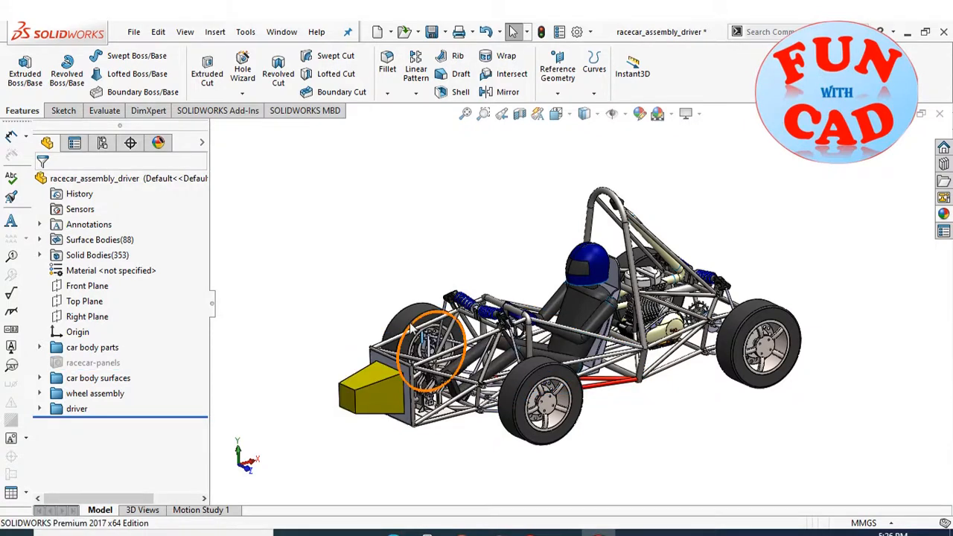
right_click(92, 363)
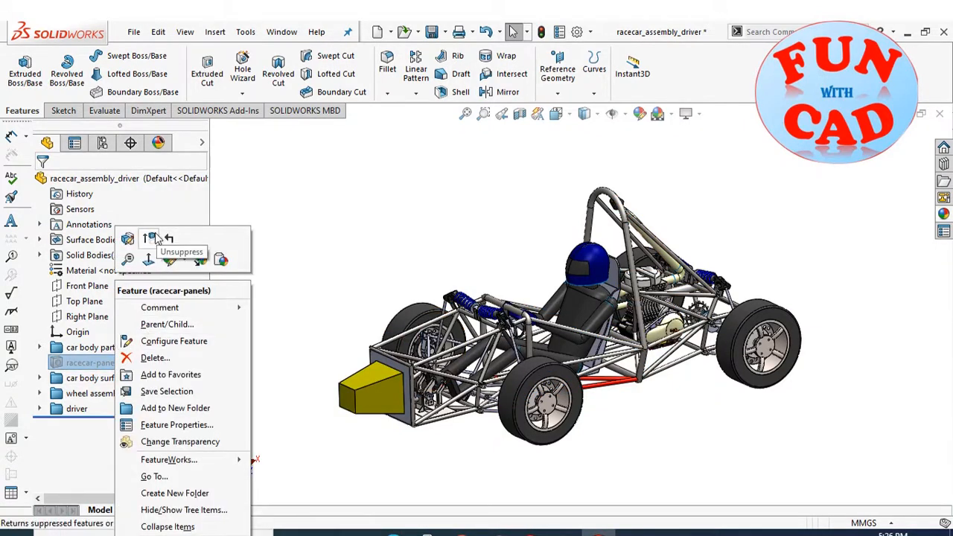
click(148, 239)
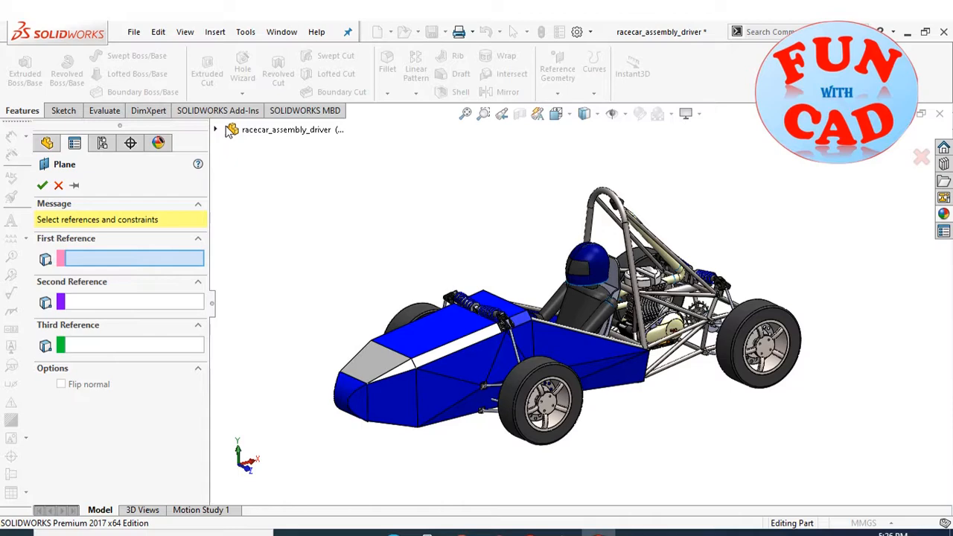
Add Plane1 offset 600 mm from the Right Plane, flipped ahead of the car's nose
click(279, 267)
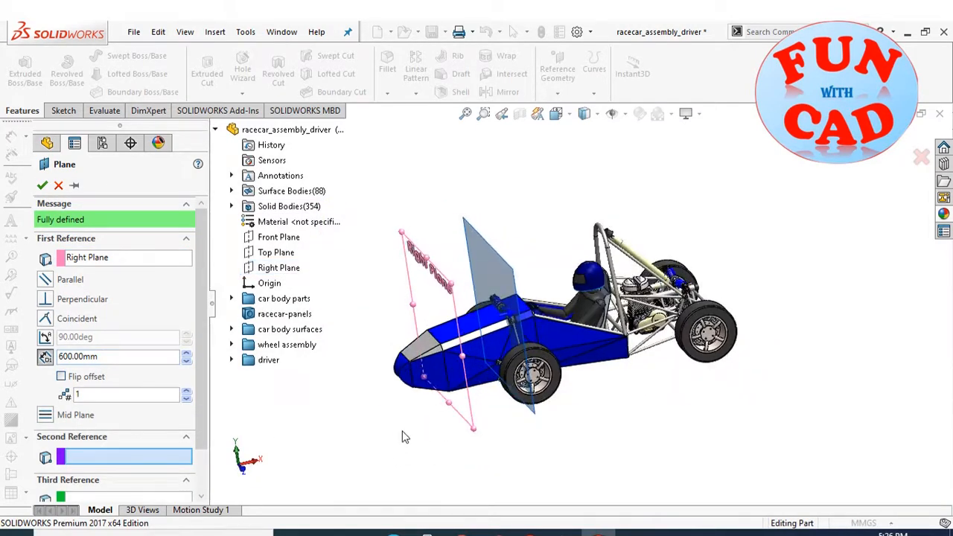
click(62, 377)
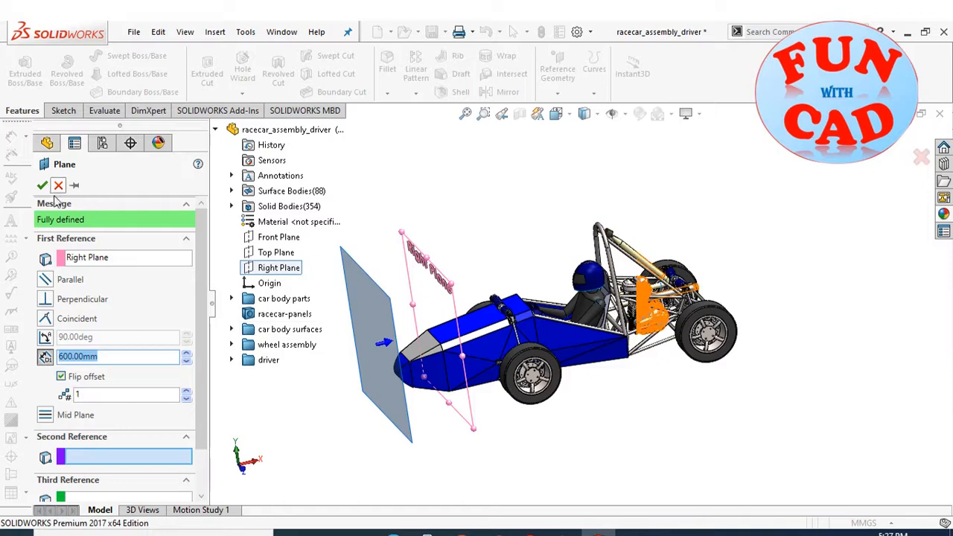
click(42, 186)
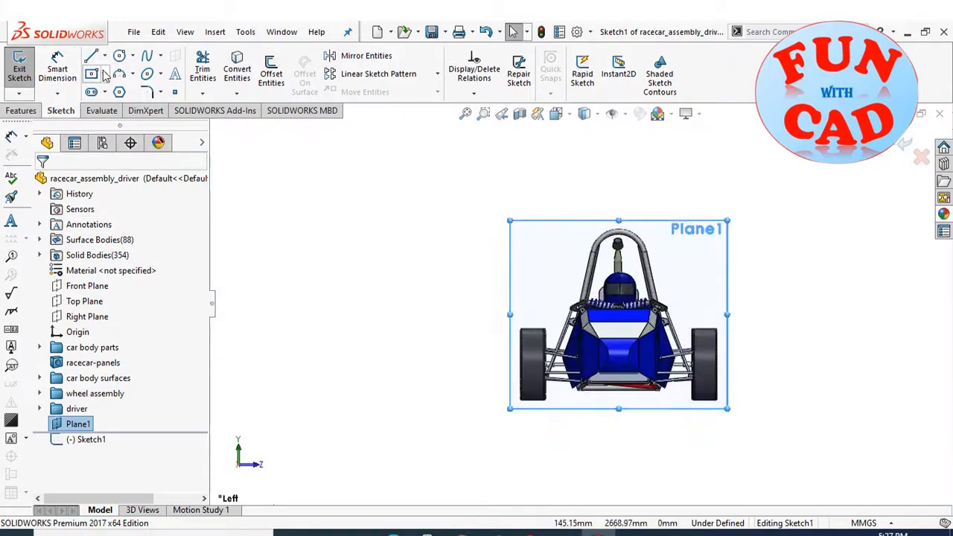
Draw a corner rectangle on Plane1 surrounding the front view of the car
click(93, 74)
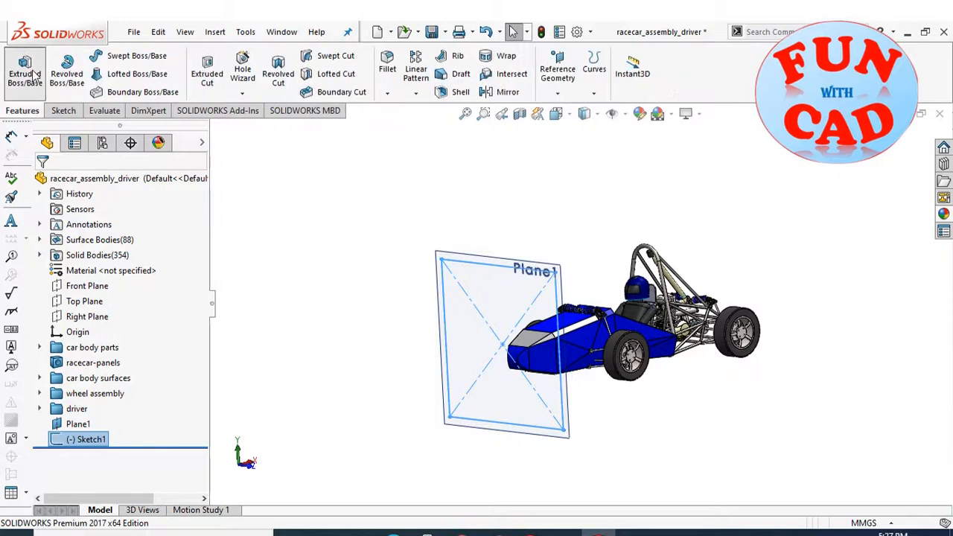
Extrude the rectangle 2494 mm as a separate, unmerged body enclosing the car
click(23, 65)
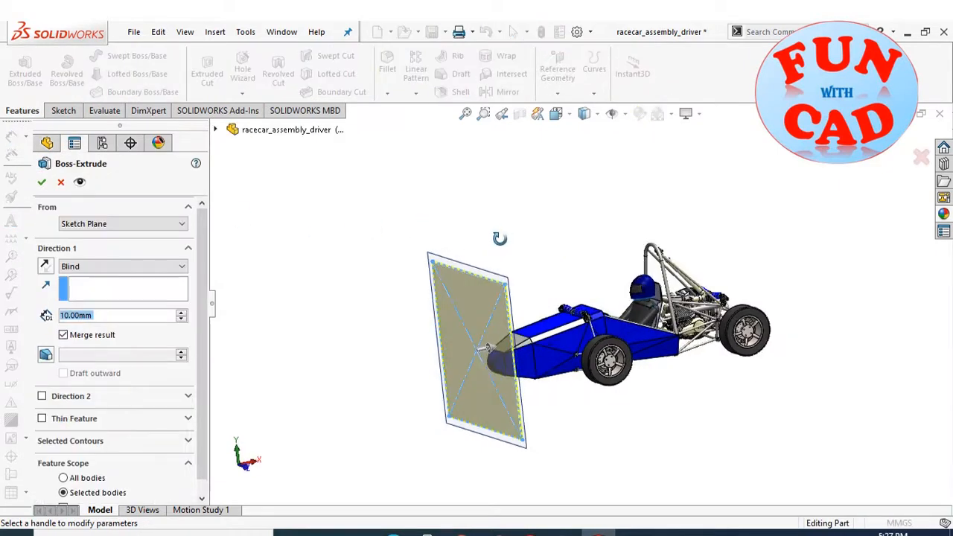
drag(488, 350, 686, 313)
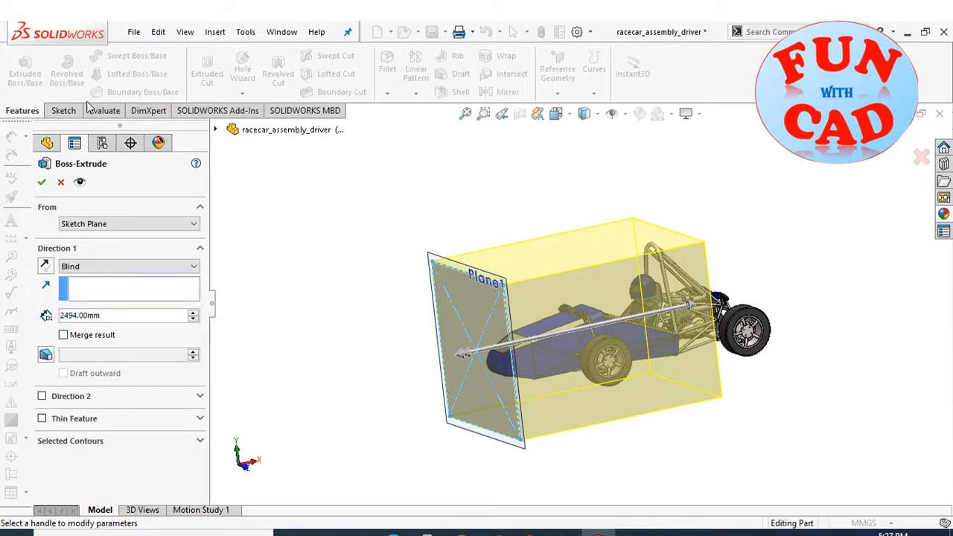
click(43, 182)
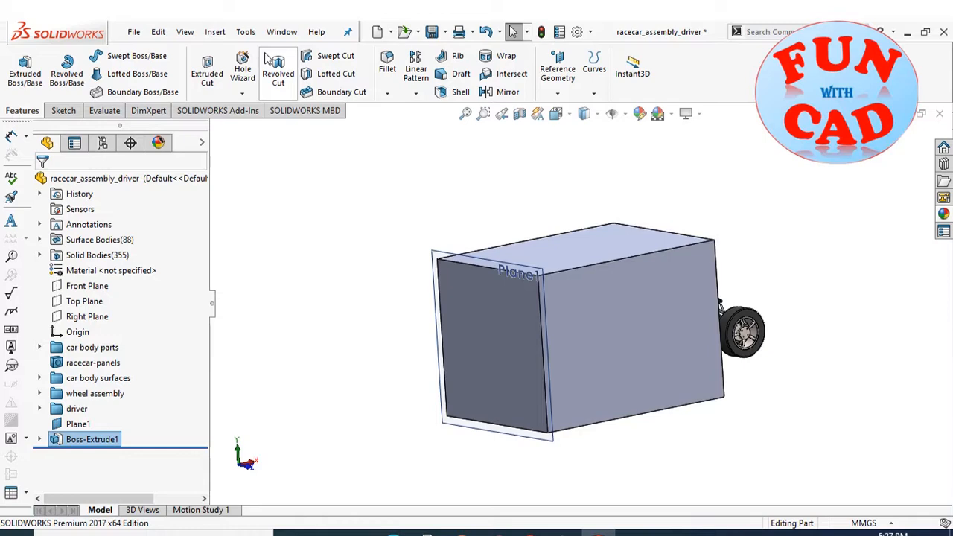
click(215, 31)
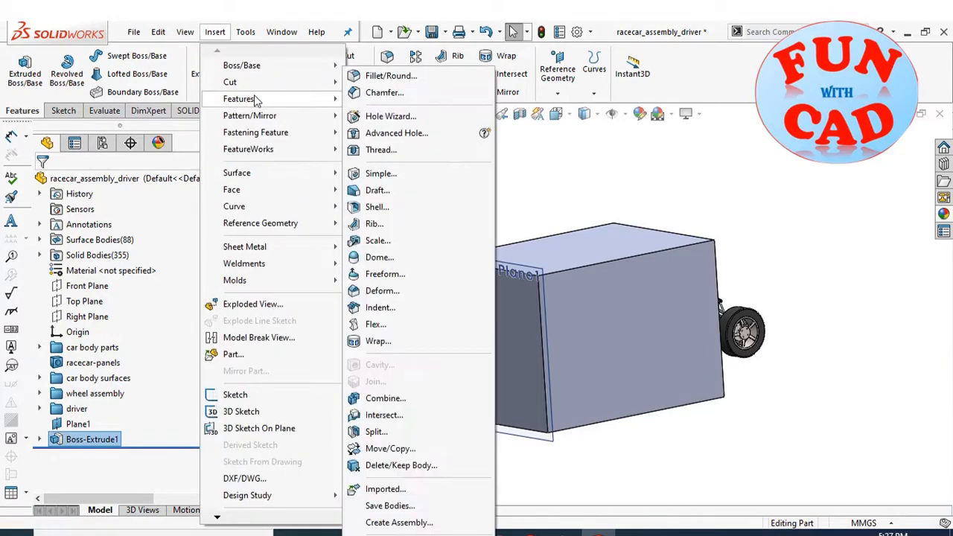
Create a Common combine of racecar-panels and the Boss-Extrude1 box
click(386, 398)
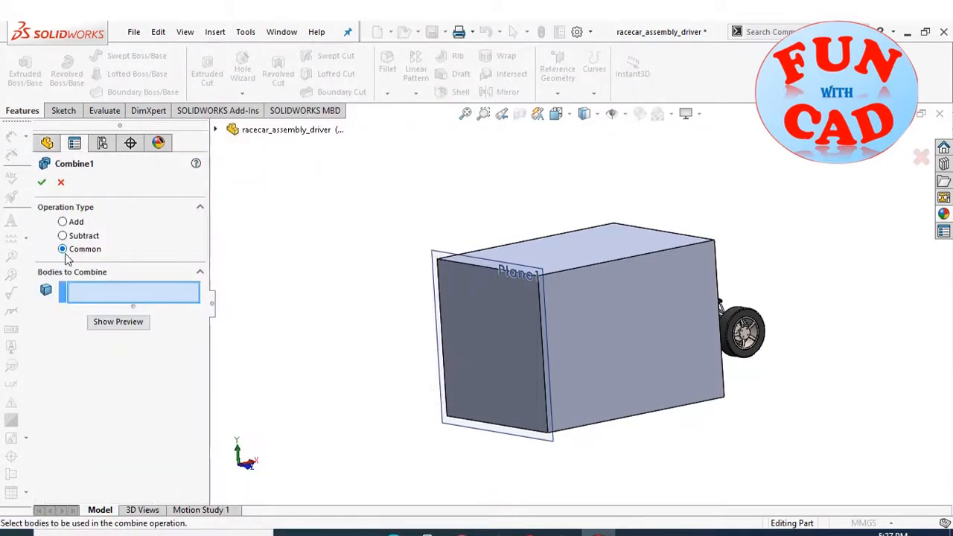
click(216, 130)
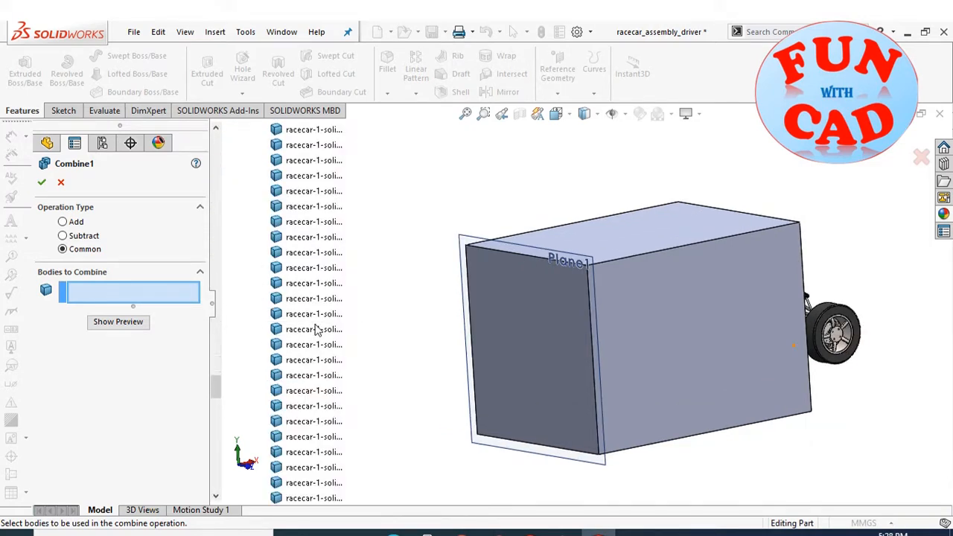
click(312, 298)
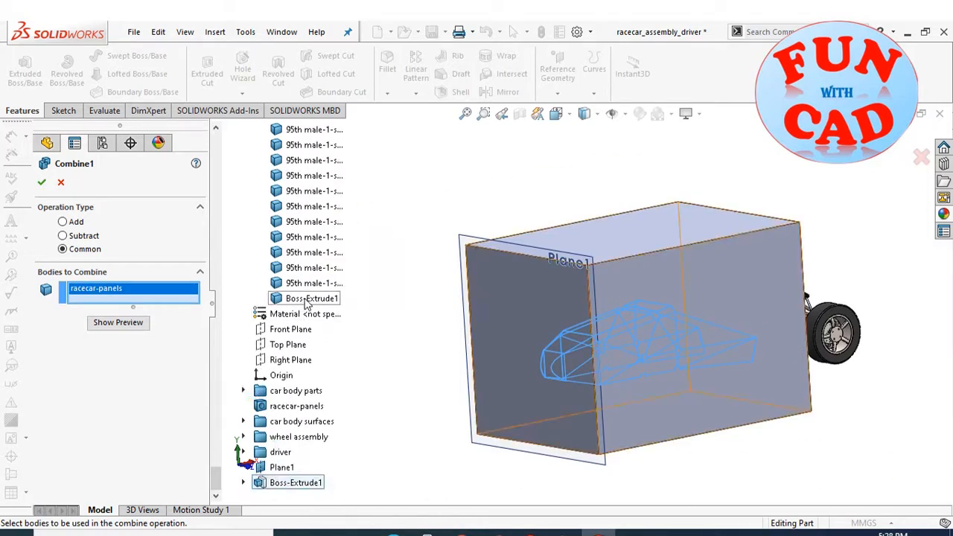
click(314, 298)
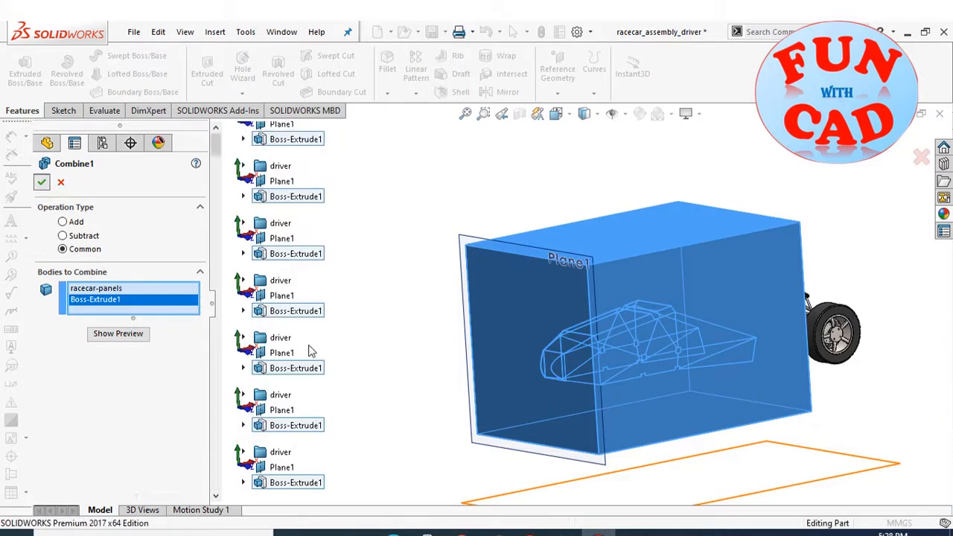
click(41, 182)
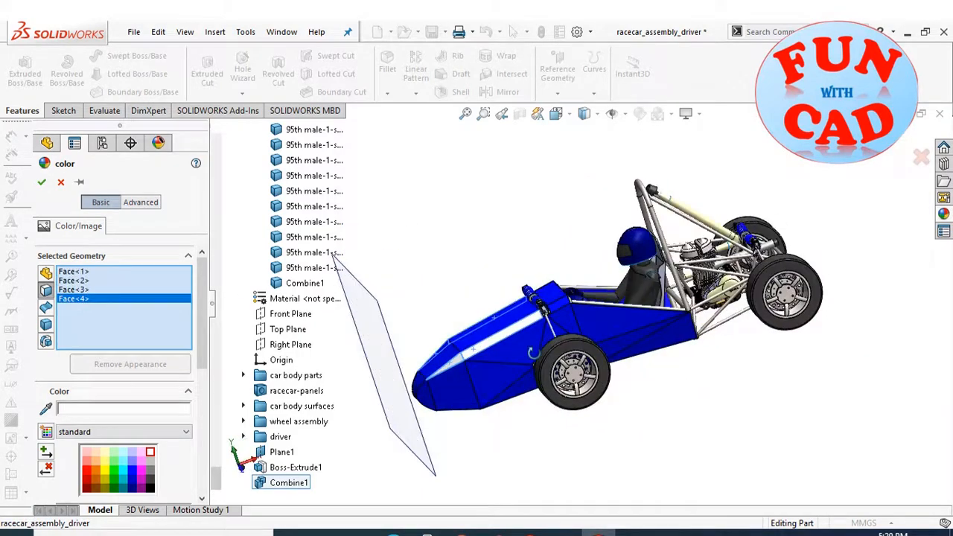
Colour four faces of the Combine1 body blue
click(42, 182)
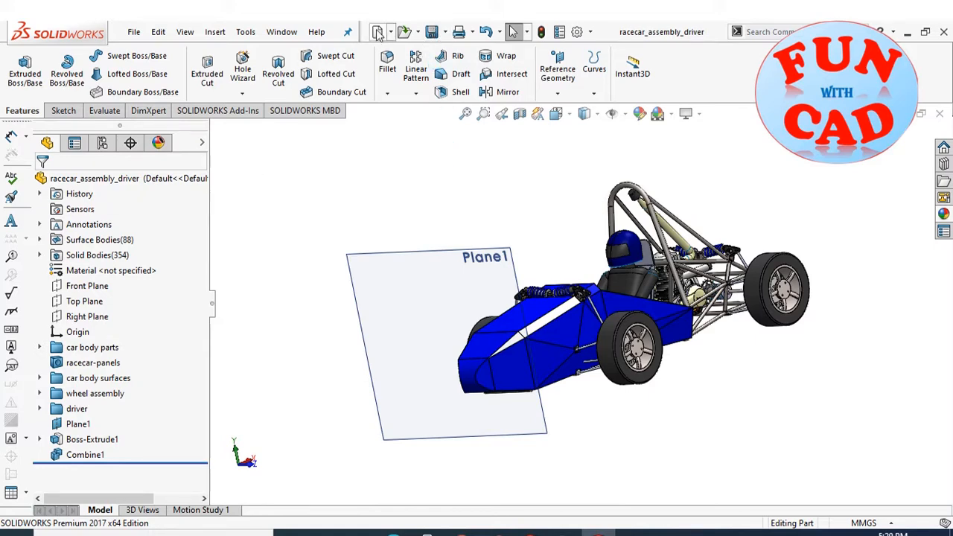
Start a new assembly with racecar_assembly_driver fixed at the origin
click(372, 32)
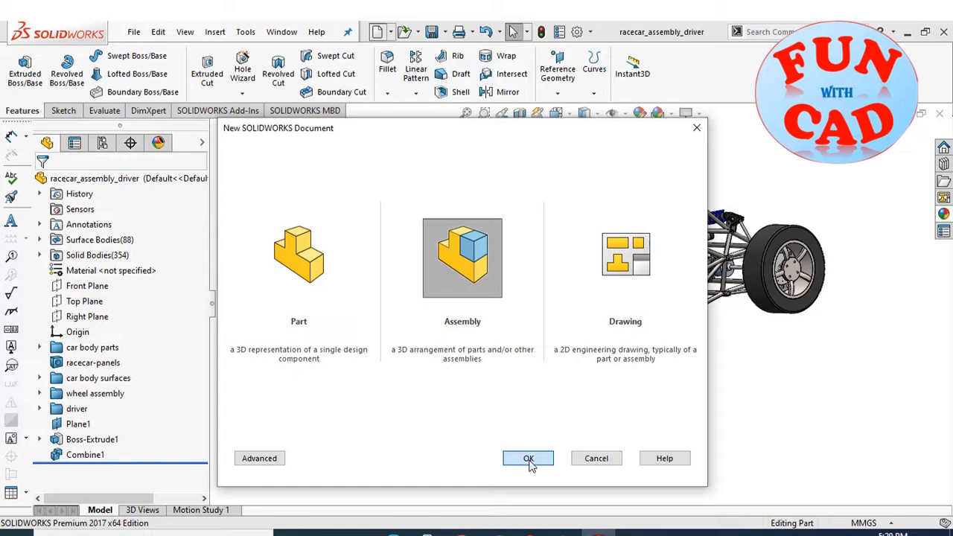
click(528, 458)
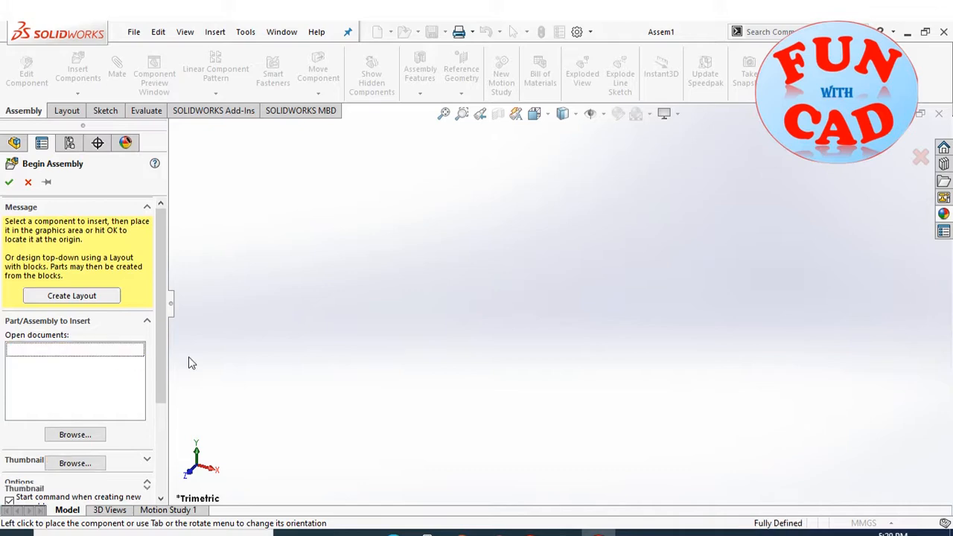
click(71, 349)
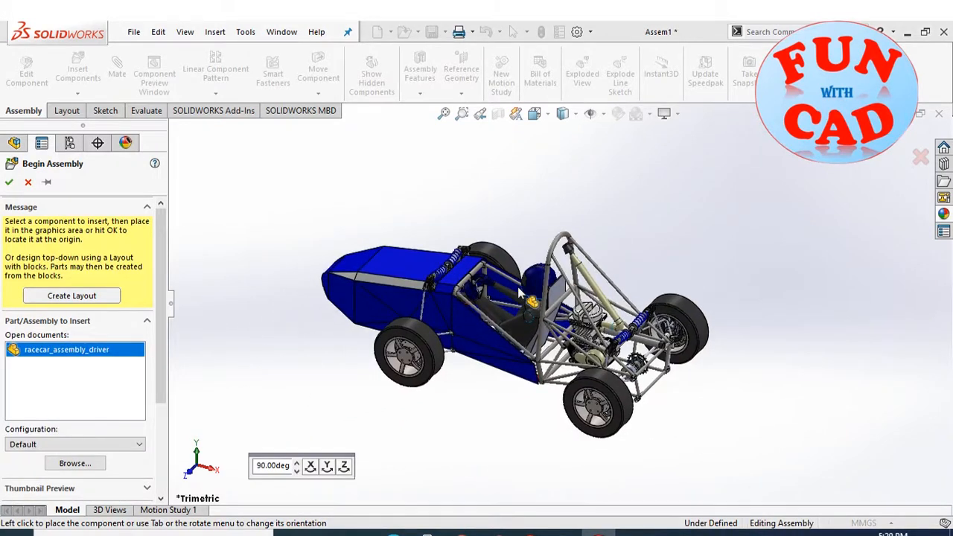
click(546, 275)
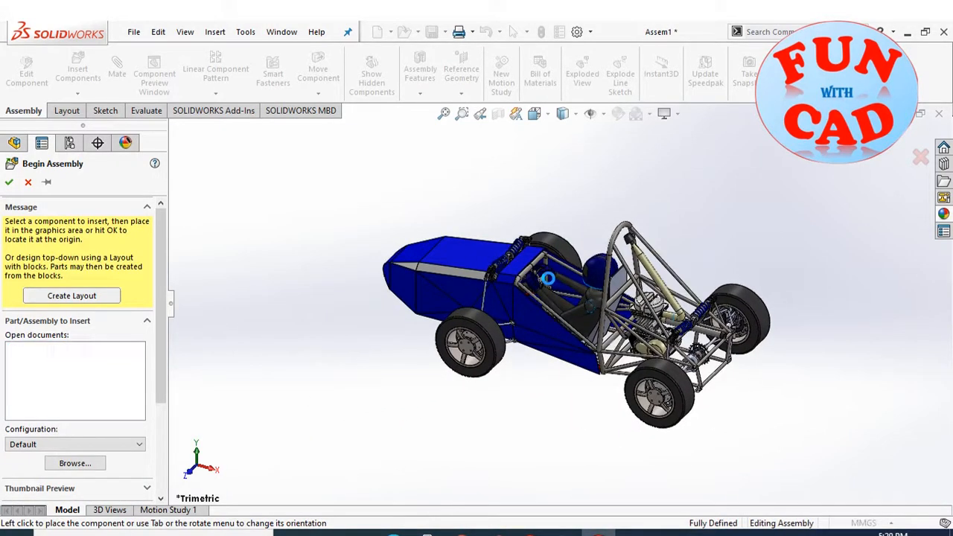
click(10, 183)
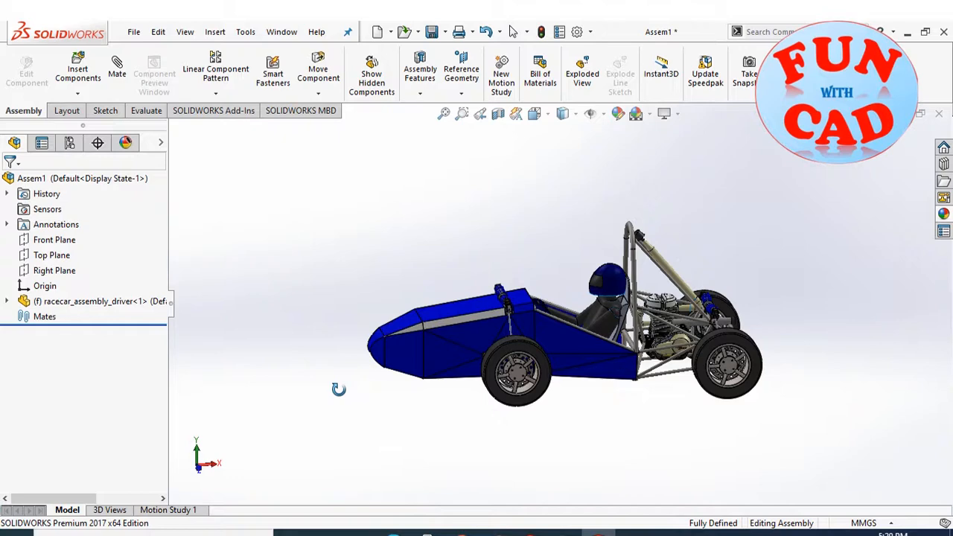
Create a part with an extruded center rectangle on Right Plane and save it
click(374, 31)
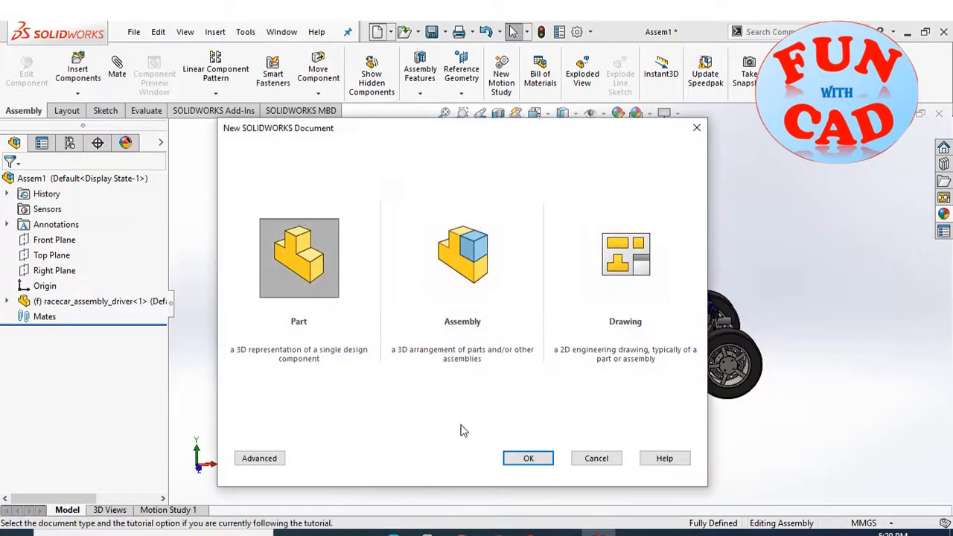
click(527, 458)
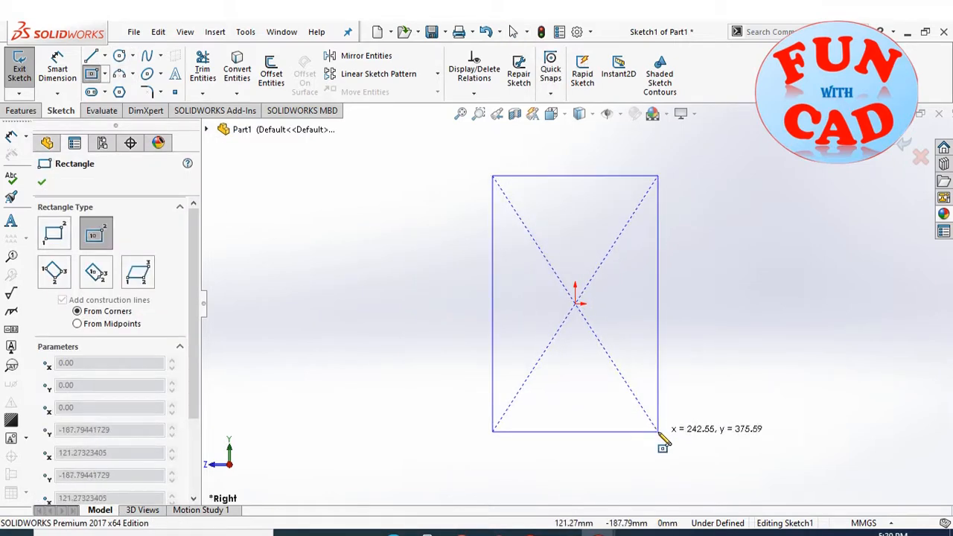
click(15, 67)
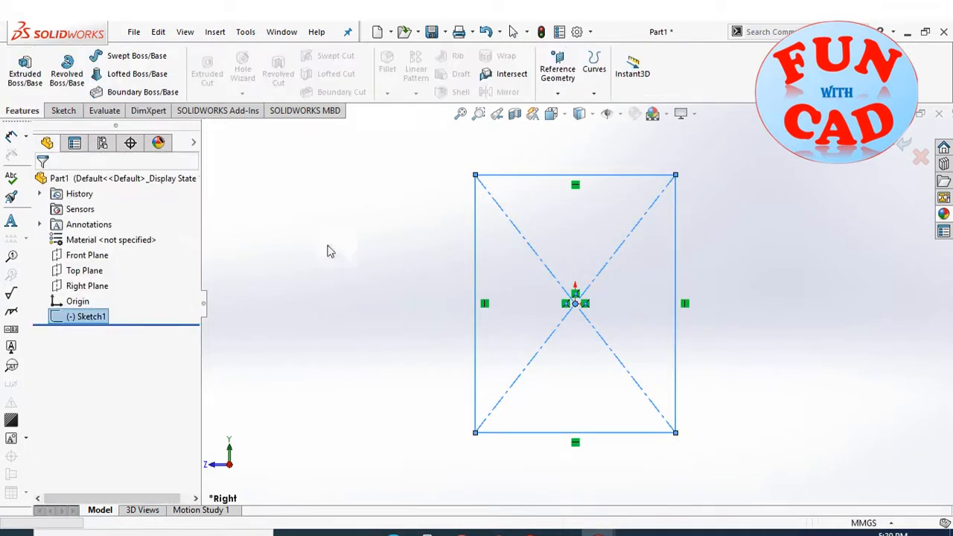
click(24, 64)
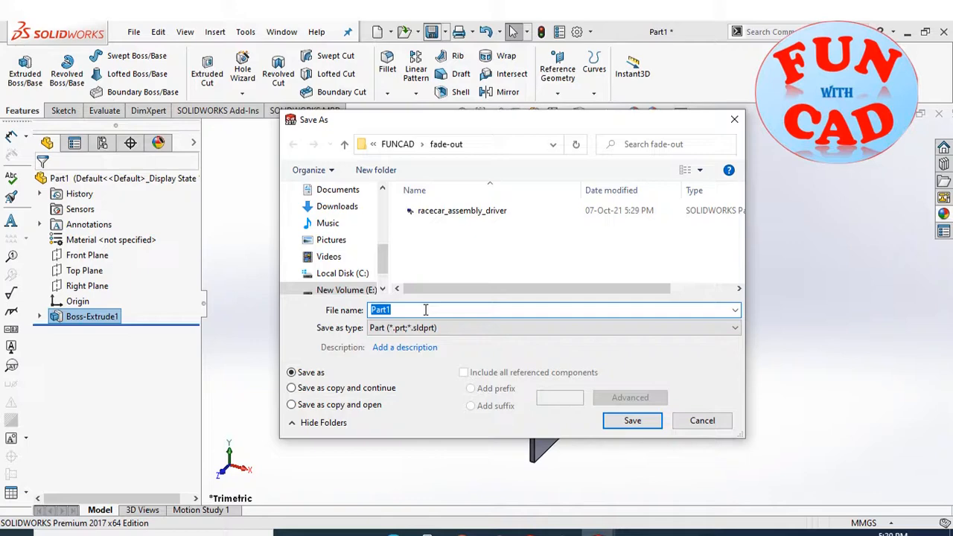
click(633, 421)
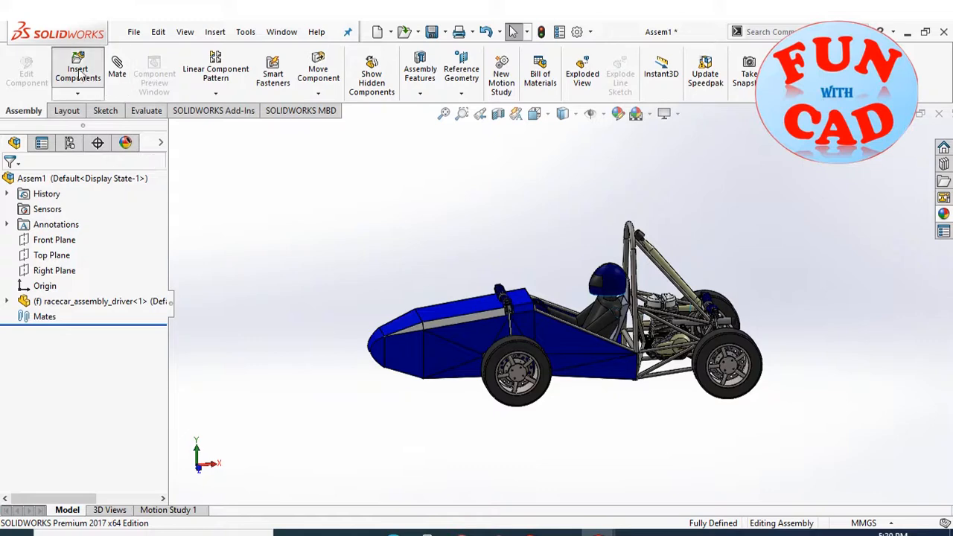
Insert Part1 into Assem1 as a plate ahead of the racecar's nose
click(77, 63)
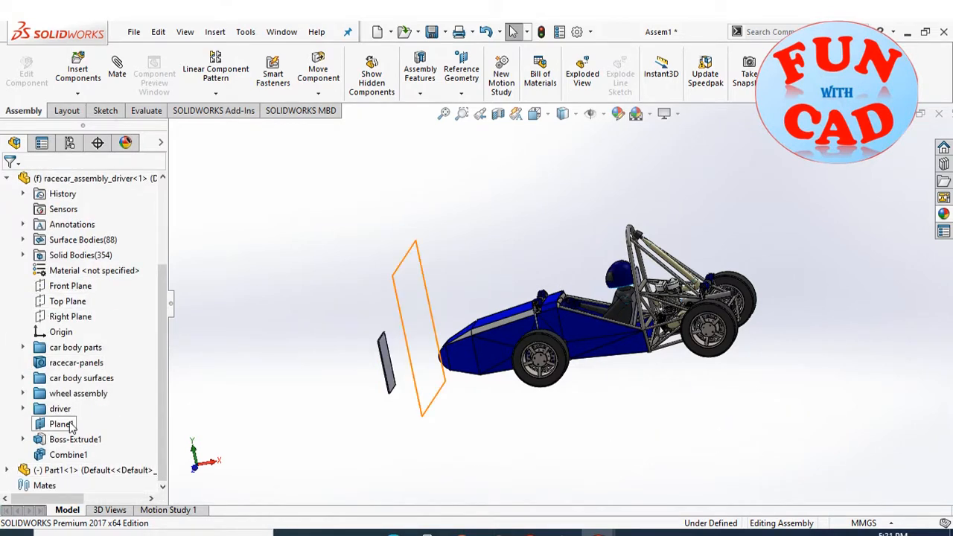
Edit racecar_assembly_driver in context and reference Plane1 to Part1's face at 0 offset
double_click(59, 424)
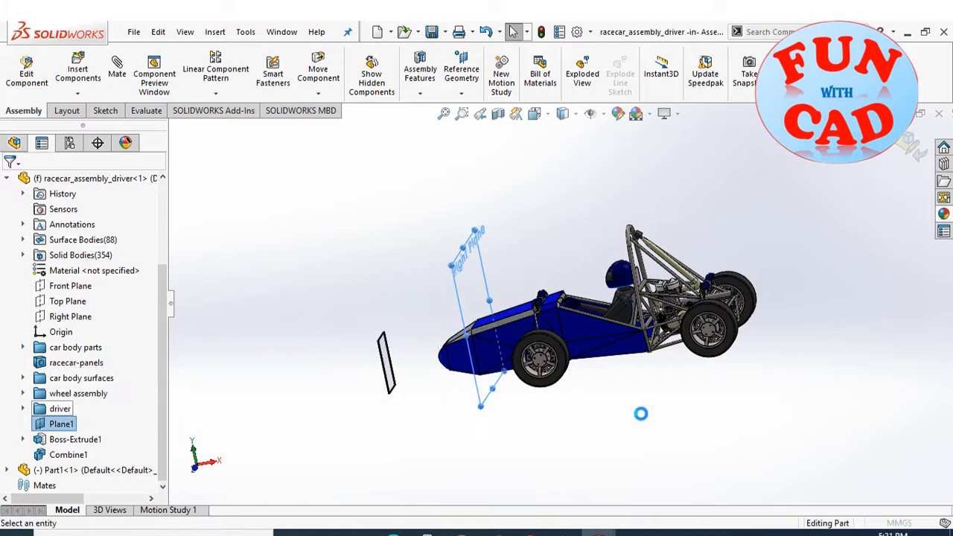
double_click(59, 424)
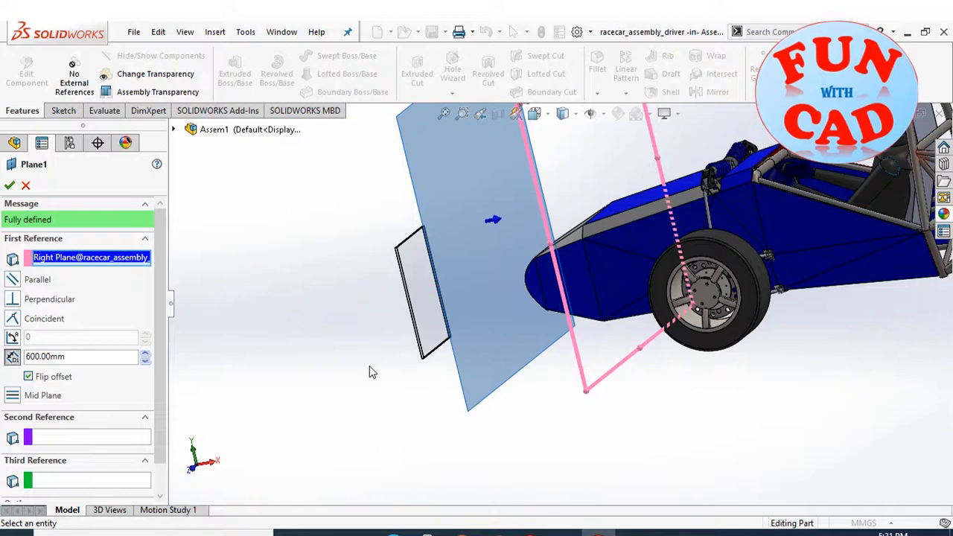
mouse_move(433, 304)
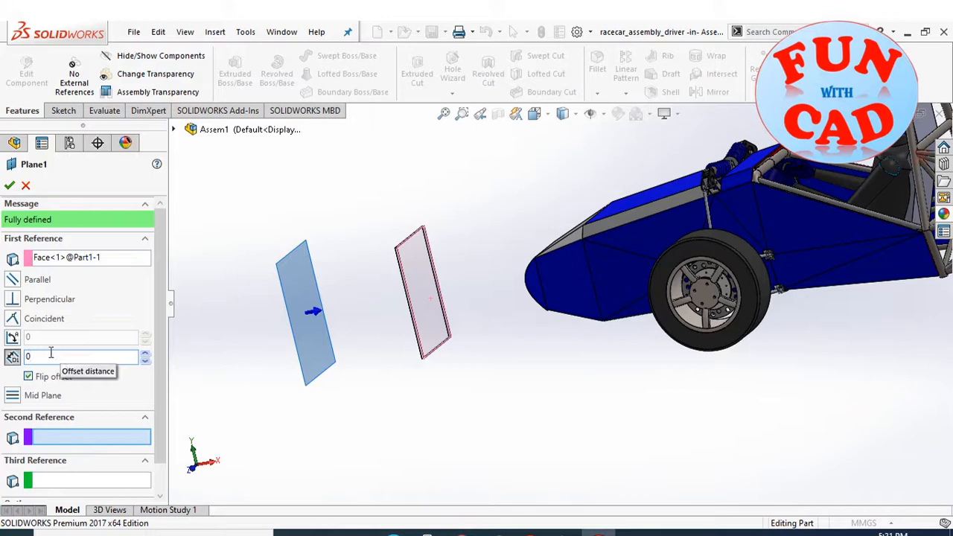
click(12, 319)
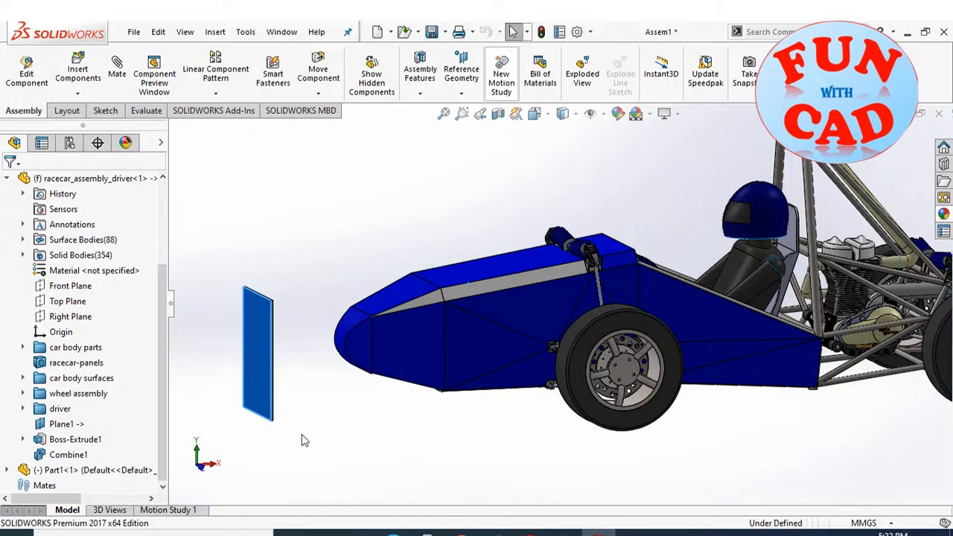
mouse_move(205, 474)
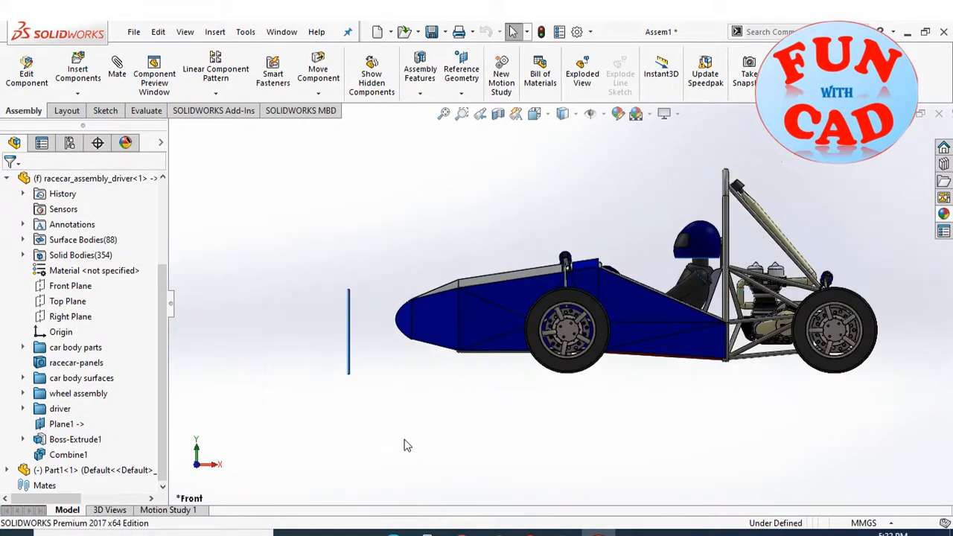
mouse_move(181, 518)
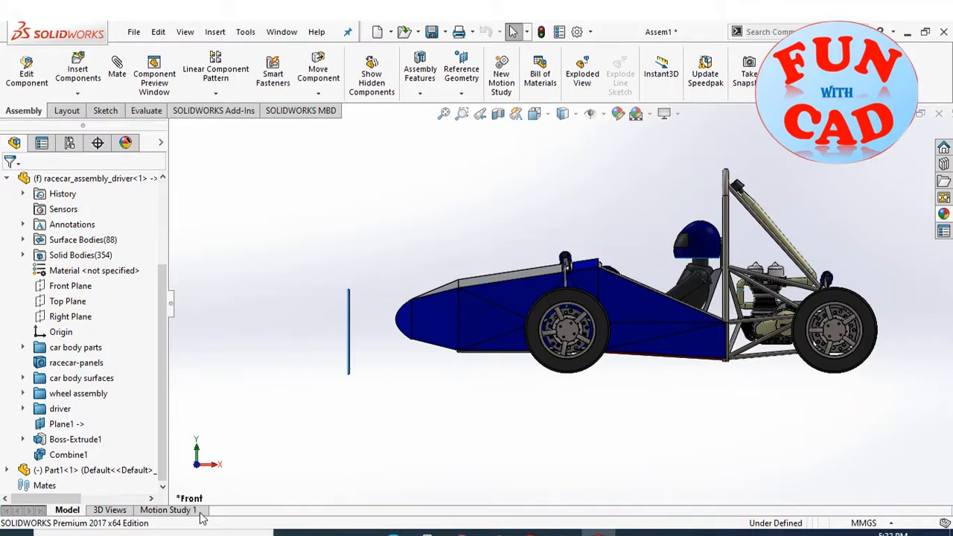
In Motion Study 1, key Part1 moving toward the car at 6 seconds
click(171, 511)
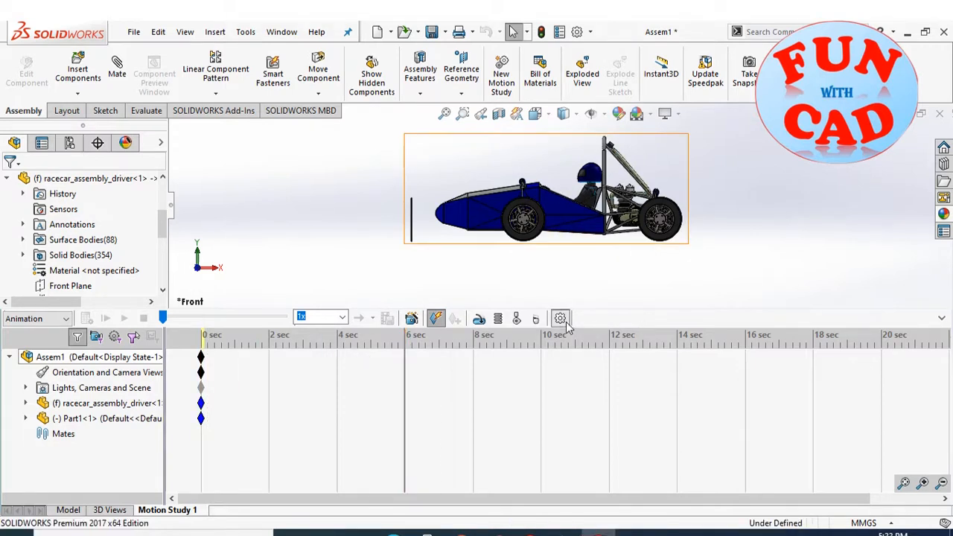
click(560, 319)
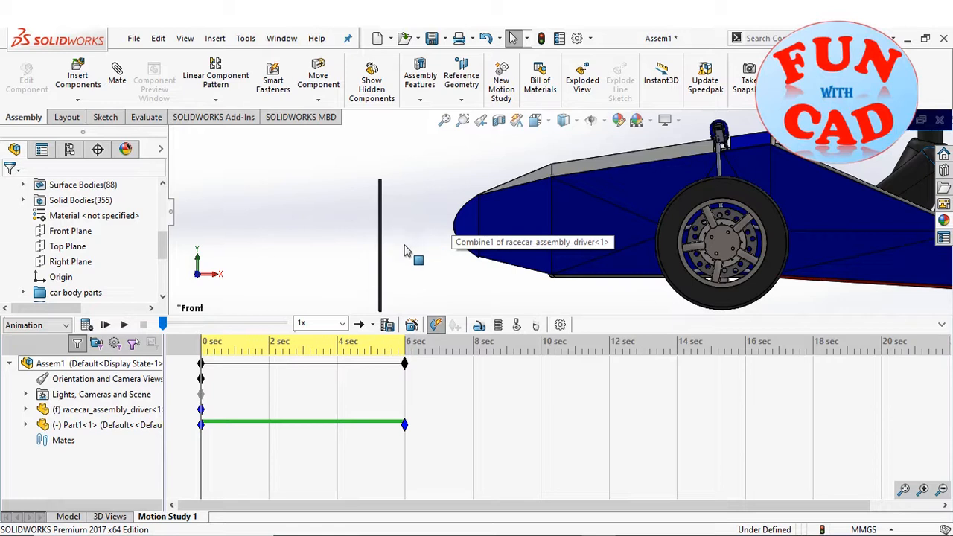
Bring up the context menu for the Combine1 feature of racecar_assembly_driver
right_click(74, 425)
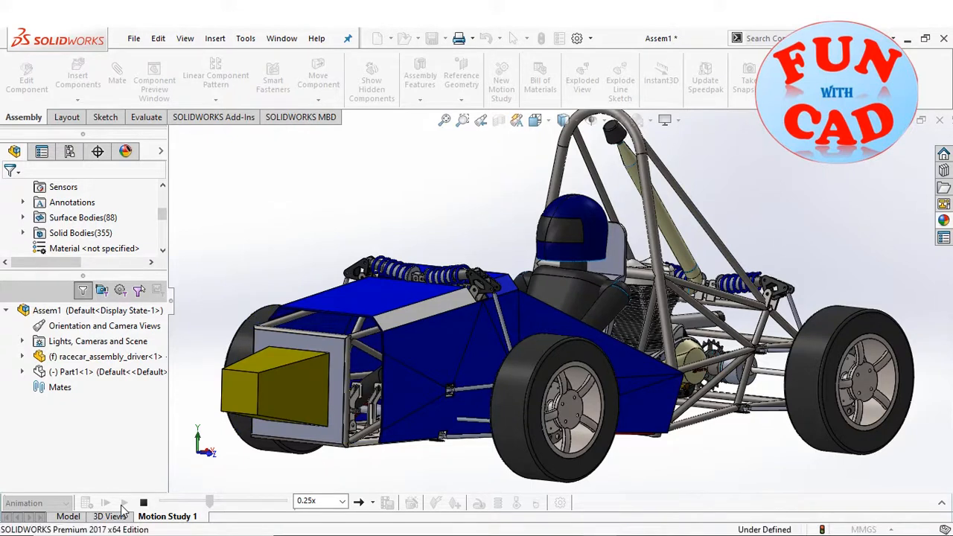
Replay the Motion Study 1 fade-out animation at 0.25x speed
click(105, 502)
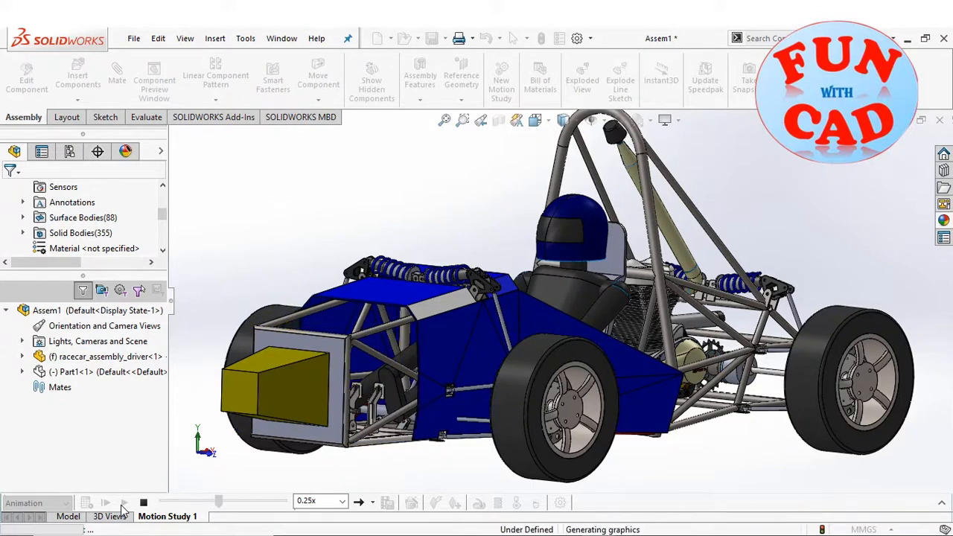